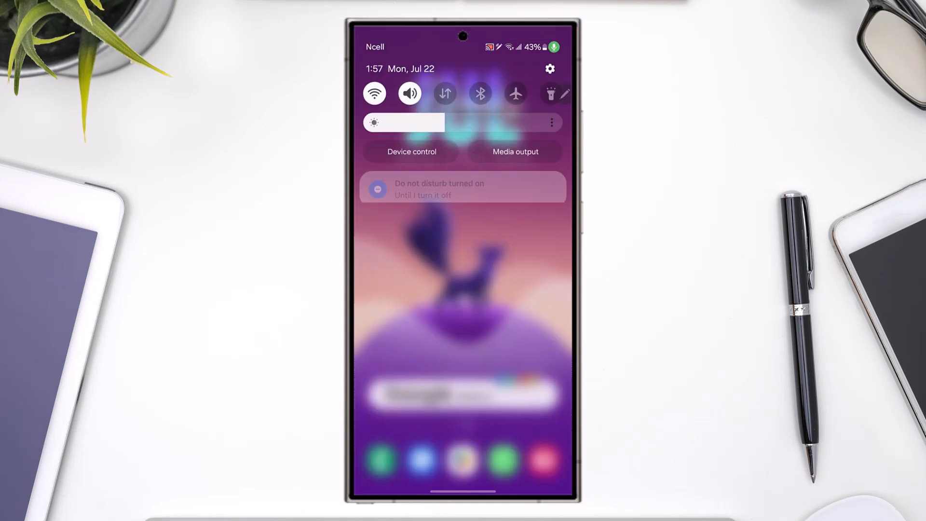
Toggle the quick-settings Sound/Mute button mute, sound, mute, then back to sound.
left_click(409, 93)
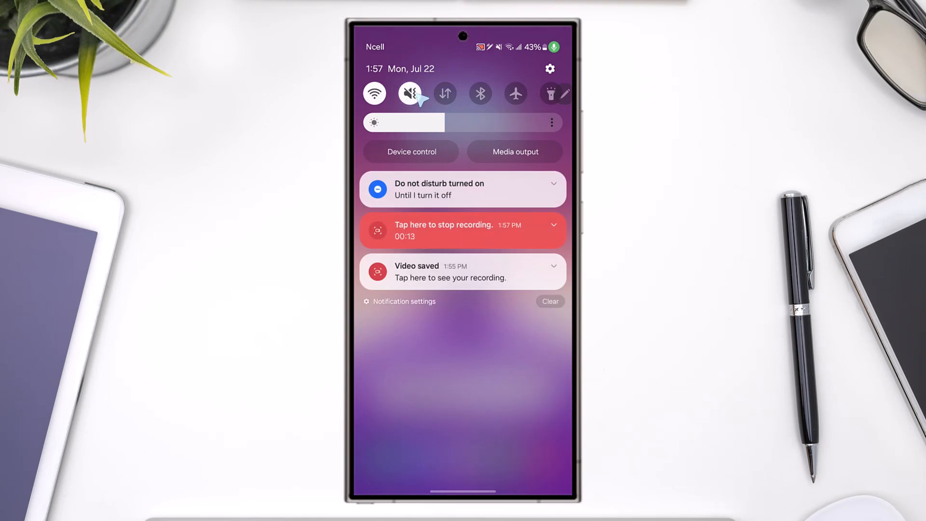
left_click(410, 93)
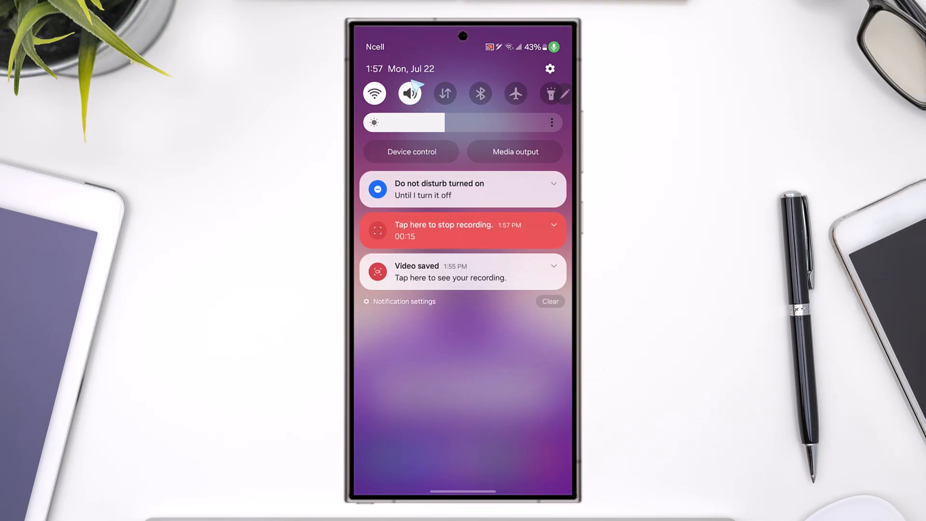
left_click(409, 93)
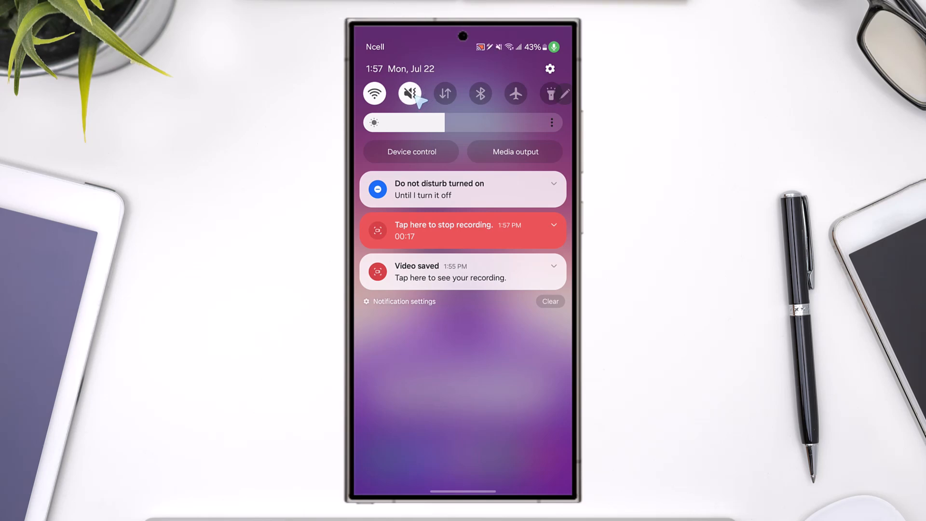
left_click(409, 93)
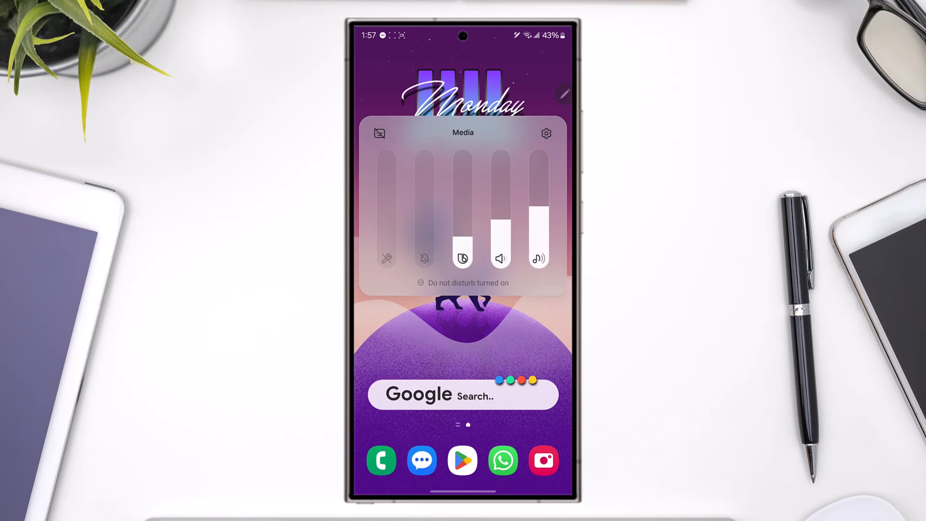
mouse_move(413, 250)
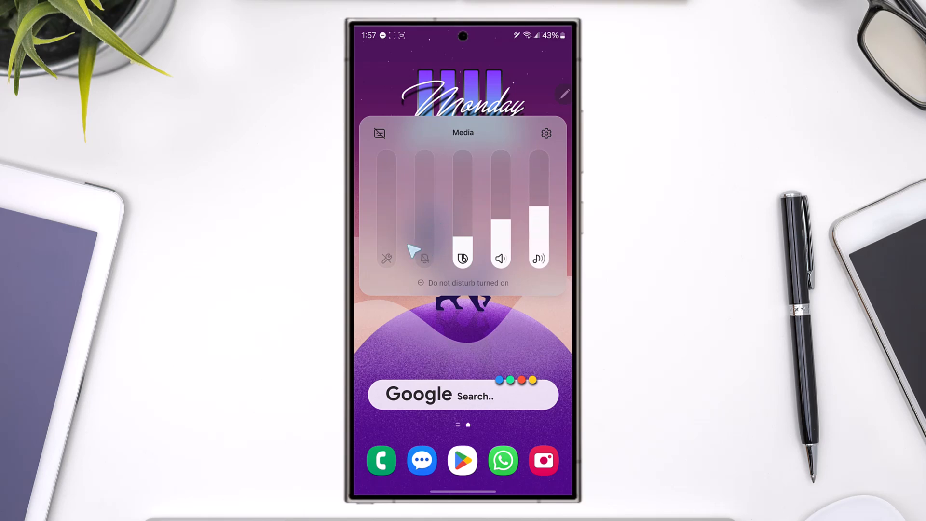
mouse_move(468, 289)
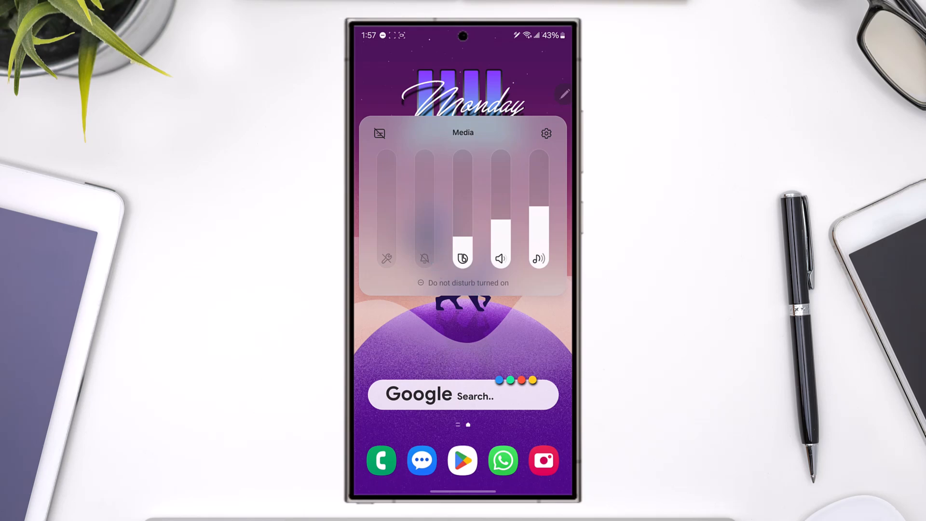
mouse_move(499, 362)
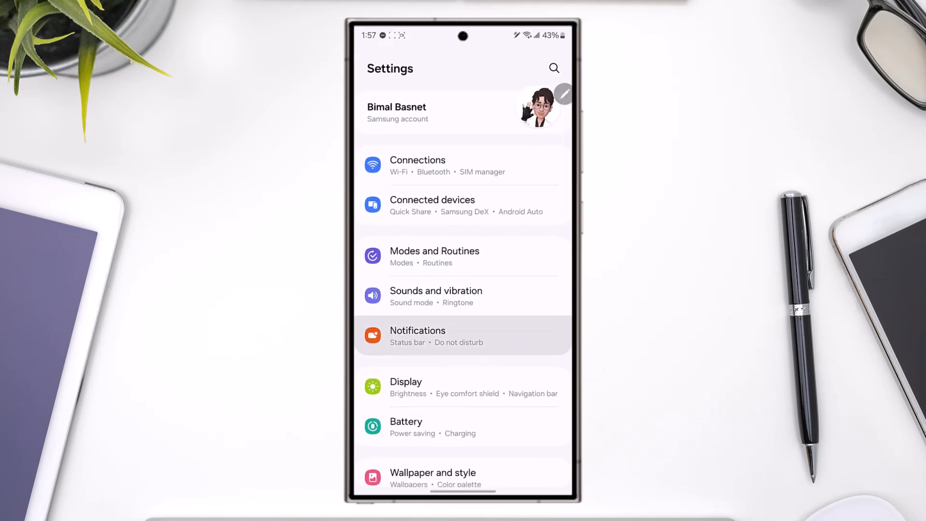
View the Notification sound page showing Spaceline and zero volume, then leave it.
left_click(462, 336)
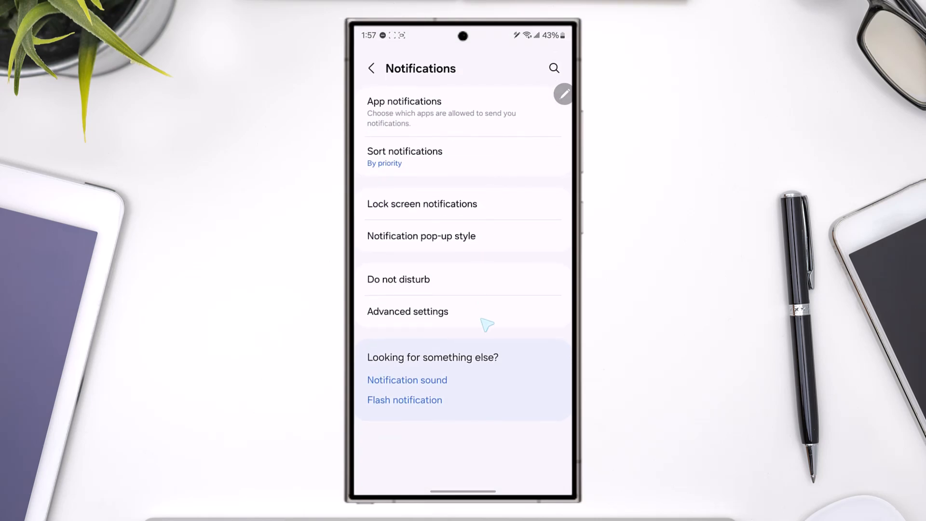
mouse_move(449, 389)
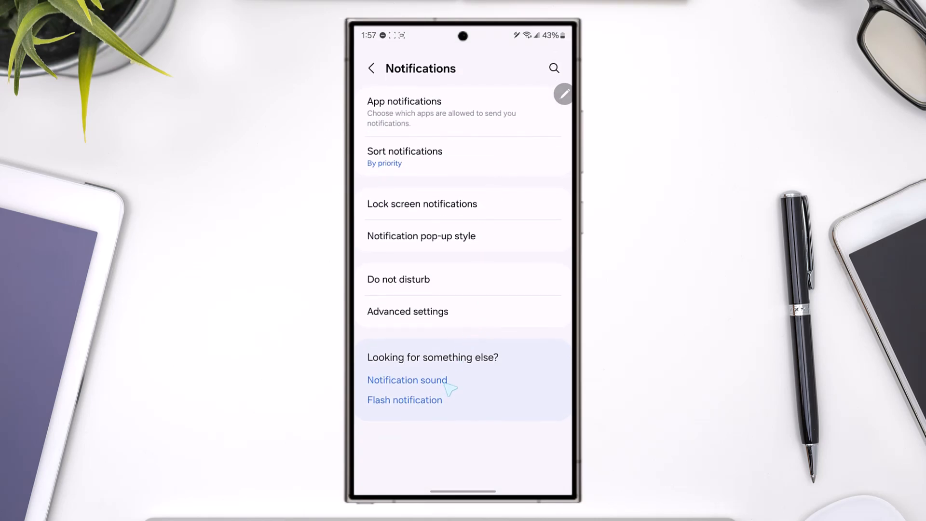
left_click(407, 379)
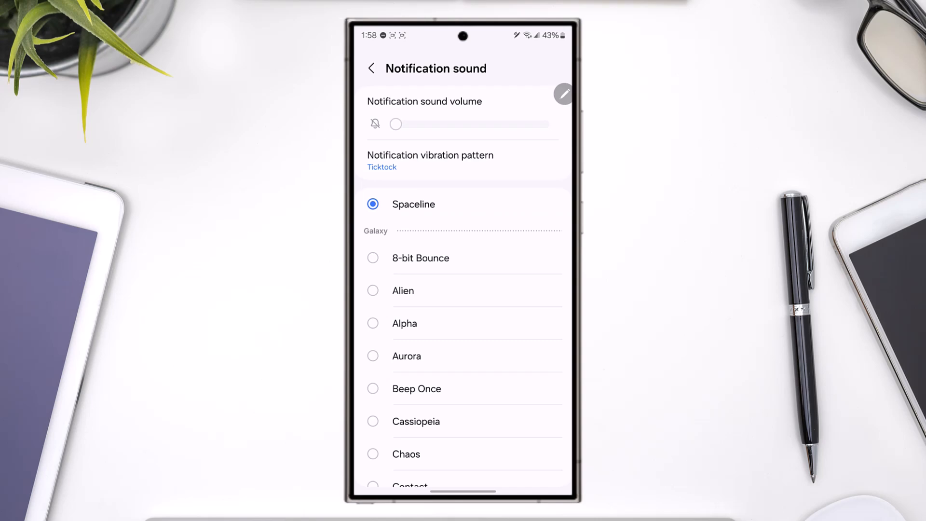
left_click(370, 68)
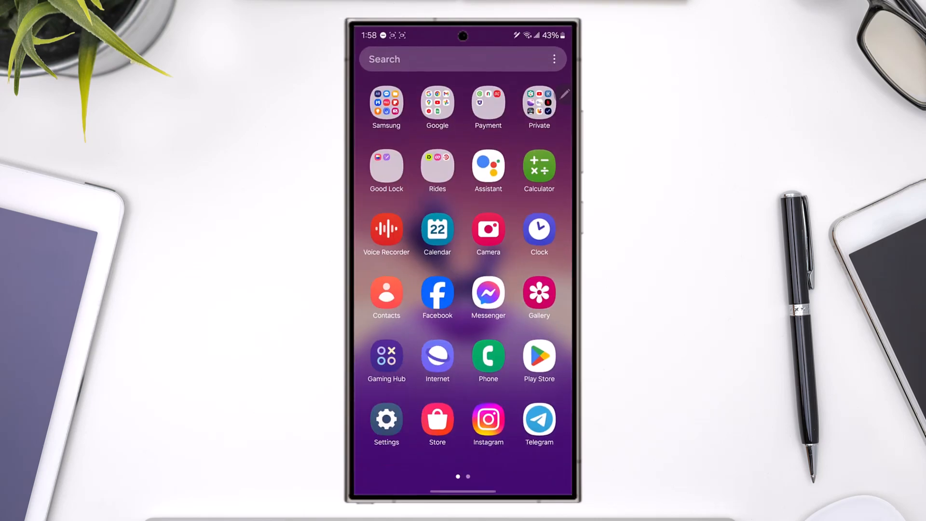
mouse_move(501, 434)
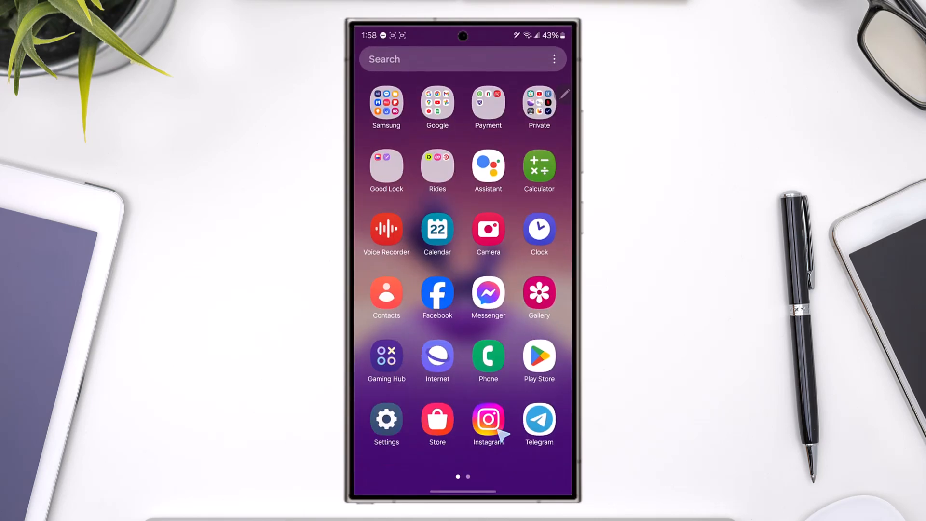
Long-press Instagram in the app drawer and open its App info page.
left_click(487, 421)
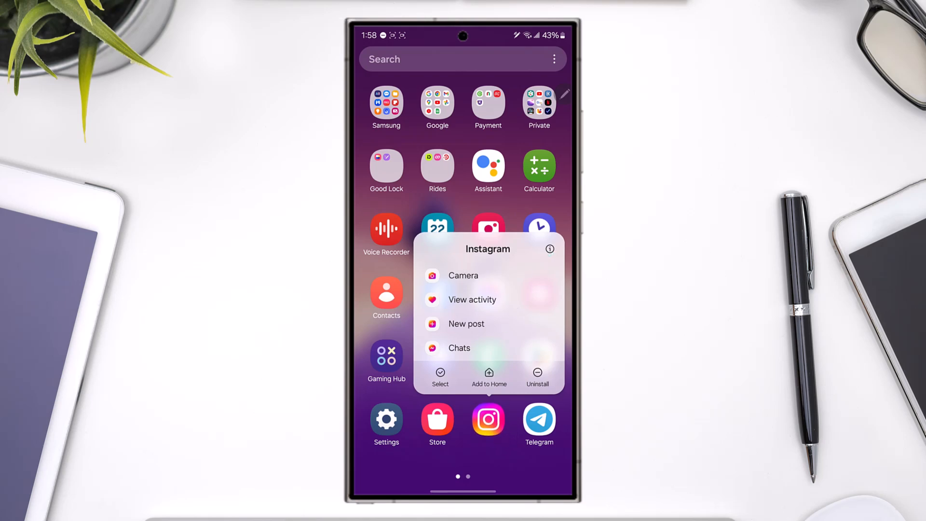
left_click(549, 248)
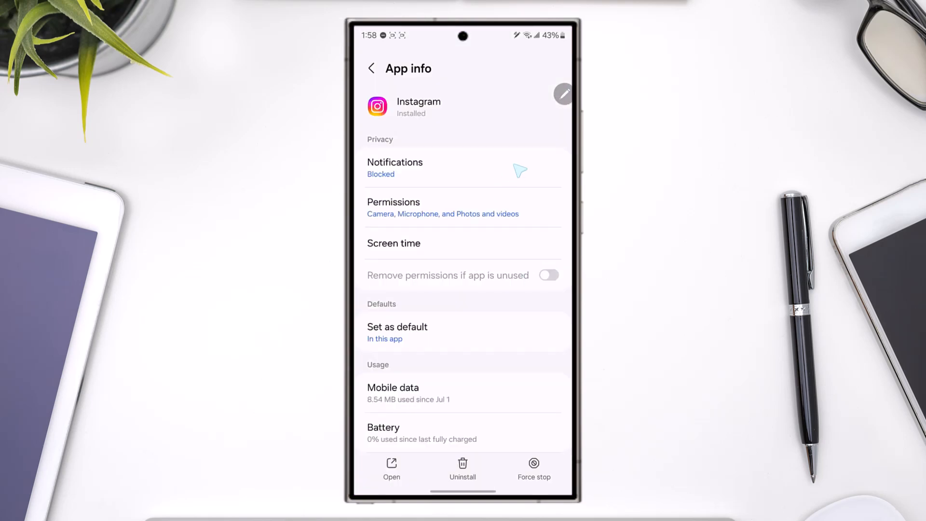
Turn on Instagram's notifications with sound, vibration, lock screen, badge and pop-up alerts.
left_click(394, 168)
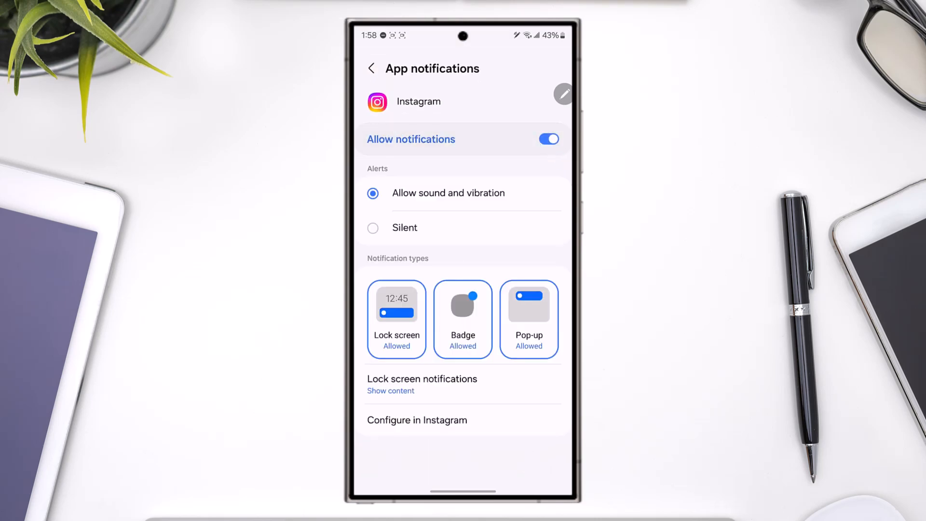
mouse_move(552, 154)
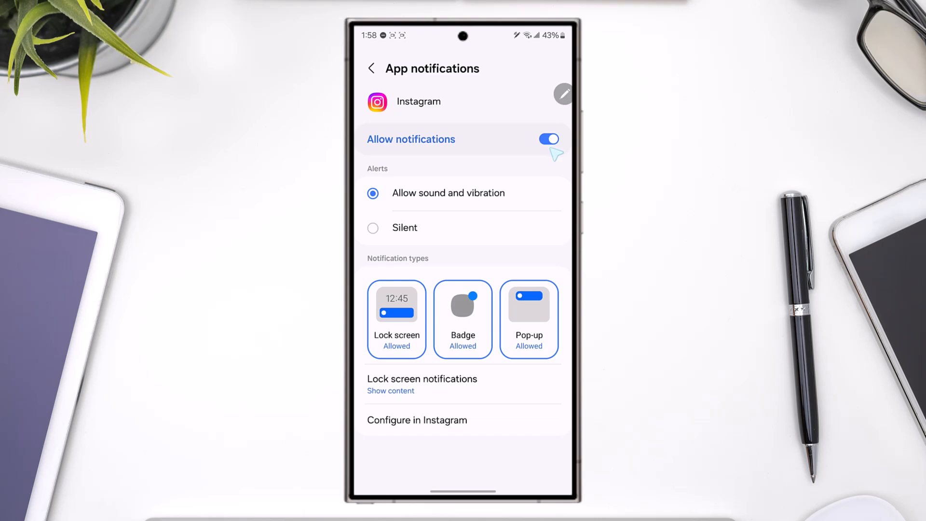